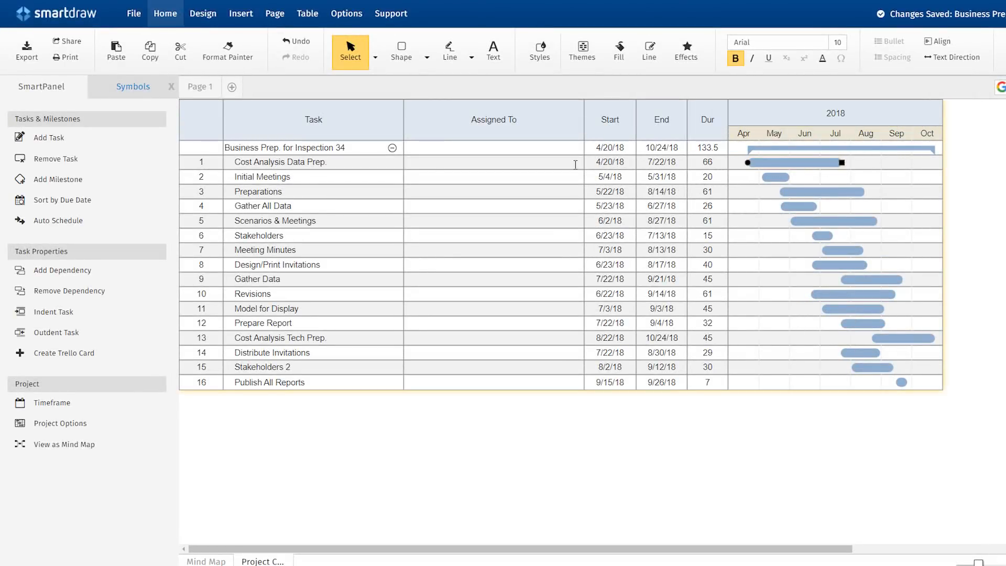
# - Create a Trello card from the 'Cost Analysis Data Prep.' task in the Data list
pyautogui.click(64, 353)
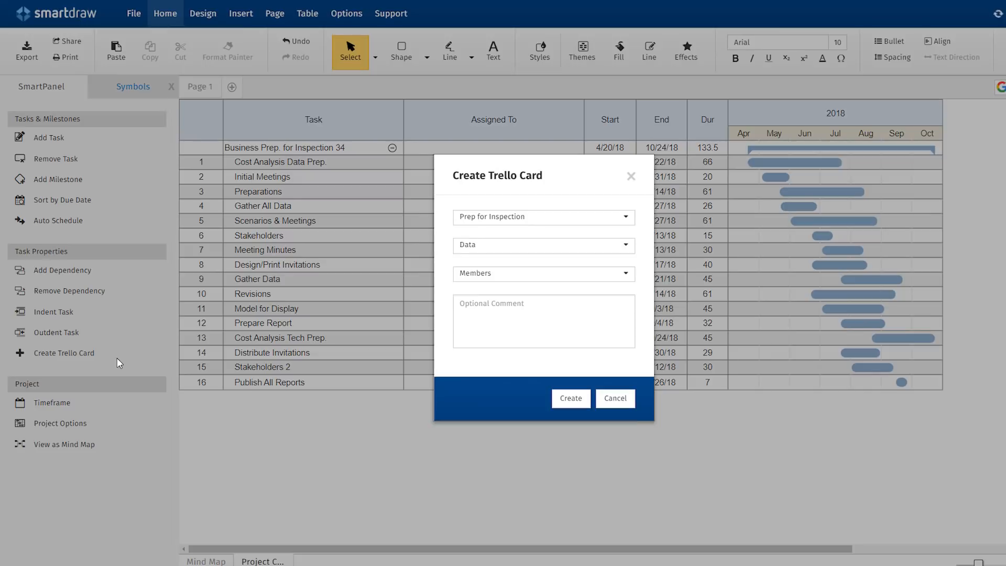
pyautogui.click(543, 244)
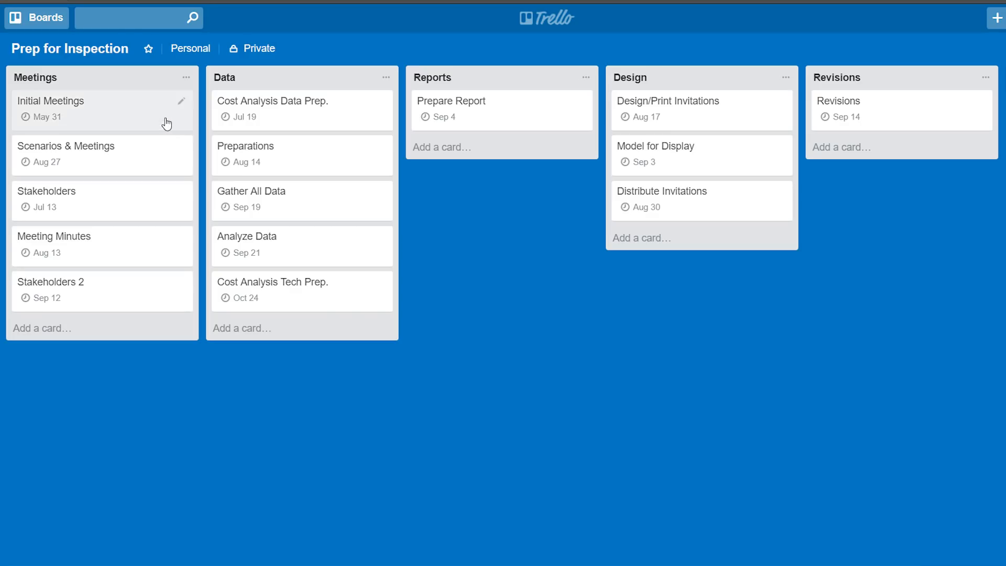
# - View the Design/Print Invitations card's due date and activity on the Prep for Inspection board
pyautogui.click(50, 101)
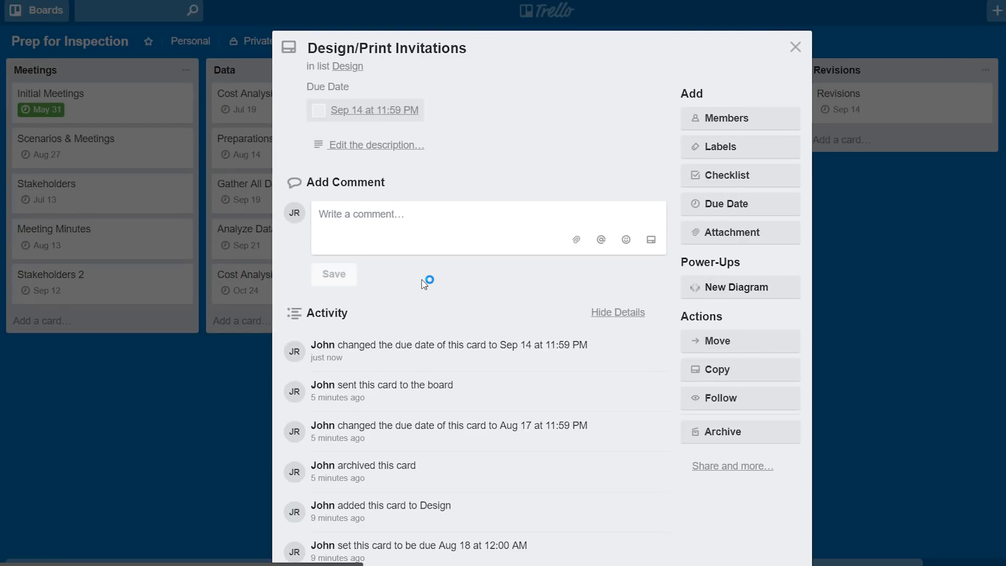
pyautogui.moveTo(423, 284)
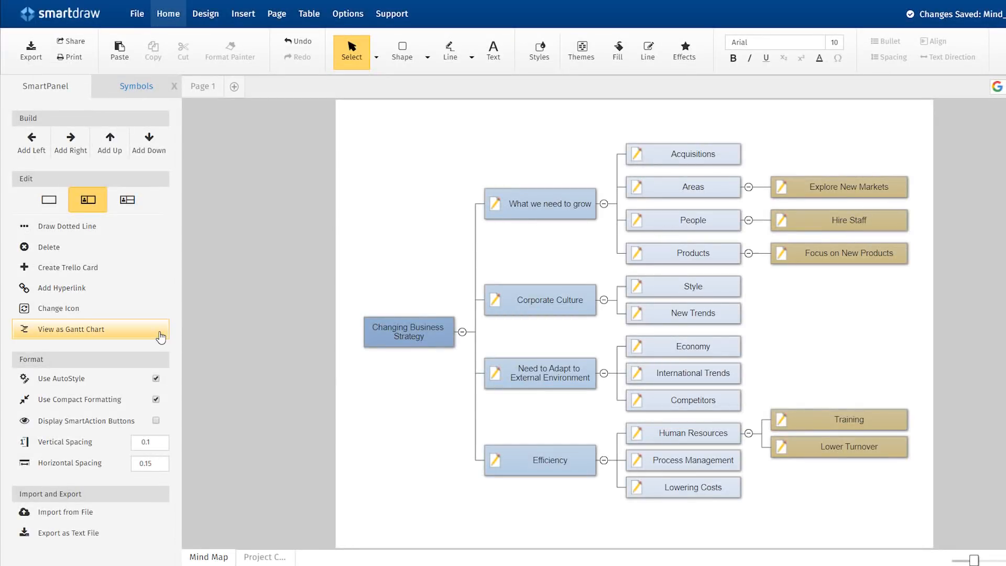
# - Toggle the mind map into Gantt view to enter 50% complete for Acquisitions, then back
pyautogui.click(62, 328)
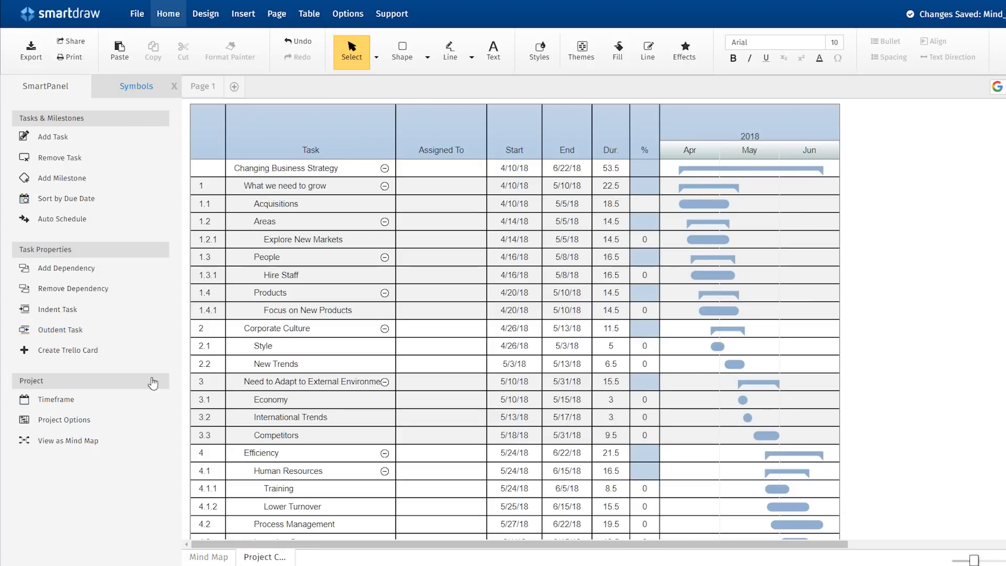
pyautogui.click(69, 440)
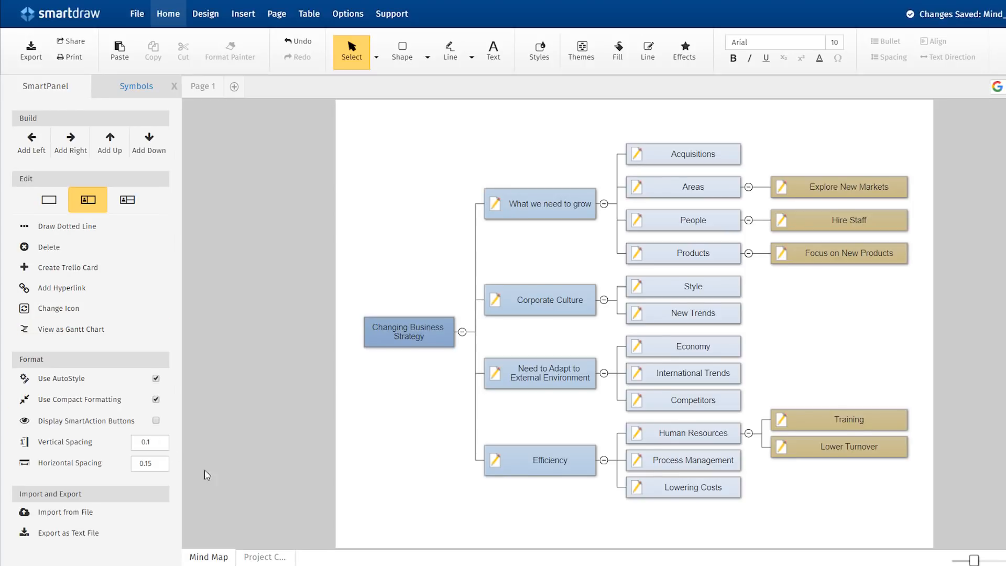
pyautogui.click(265, 557)
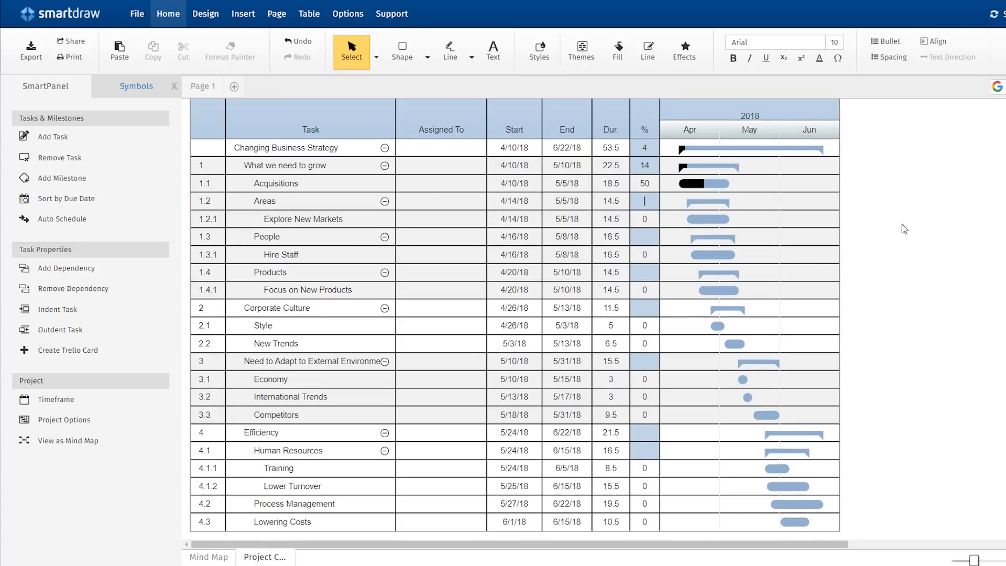
pyautogui.click(208, 557)
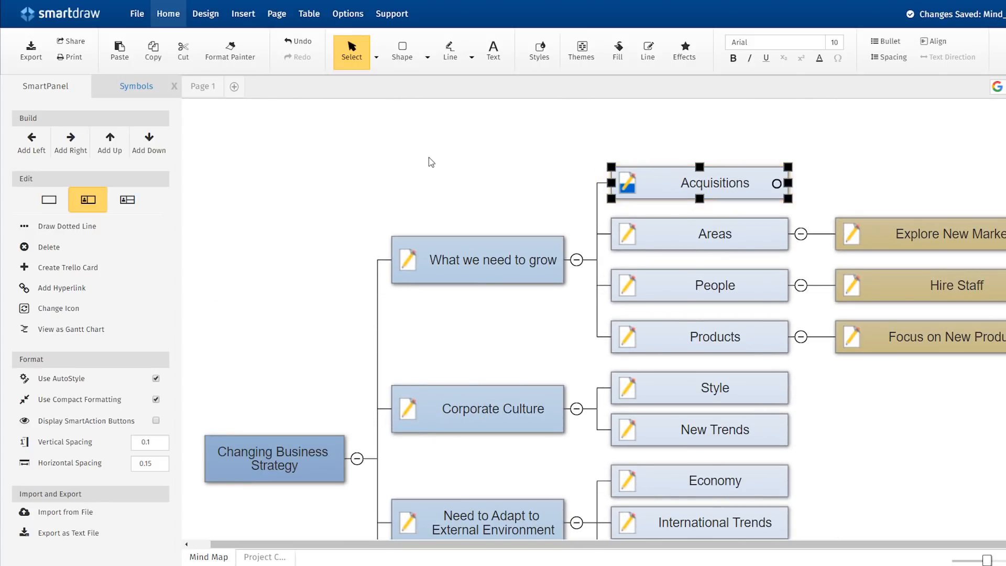
# - Create a linked Trello card for the Acquisitions node on the chosen board
pyautogui.click(68, 267)
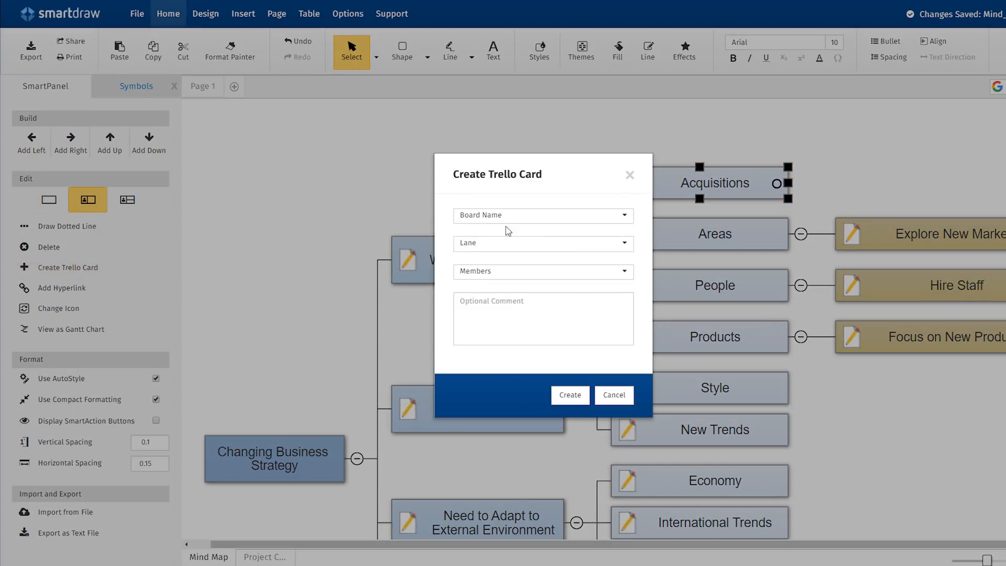
pyautogui.click(543, 242)
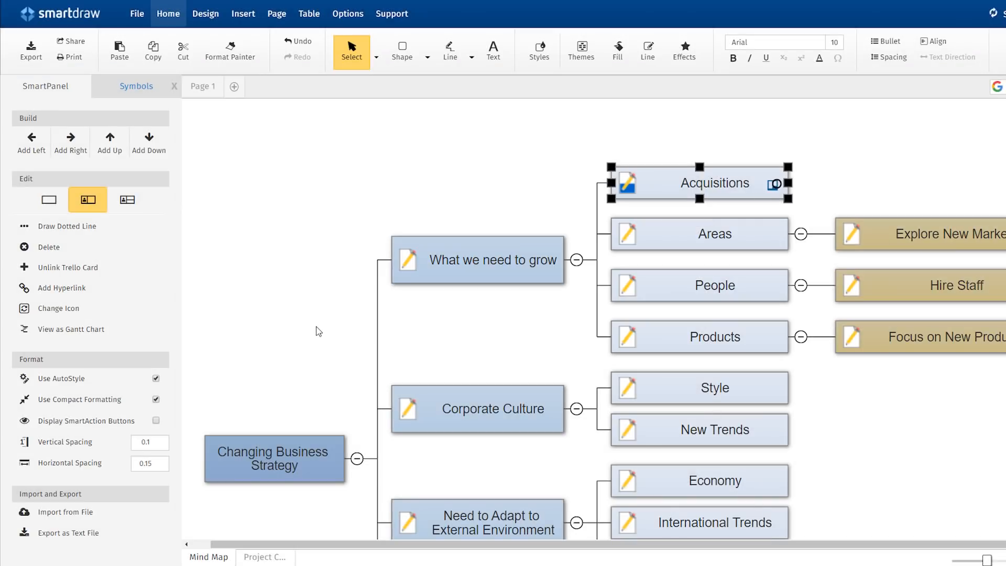
pyautogui.click(774, 184)
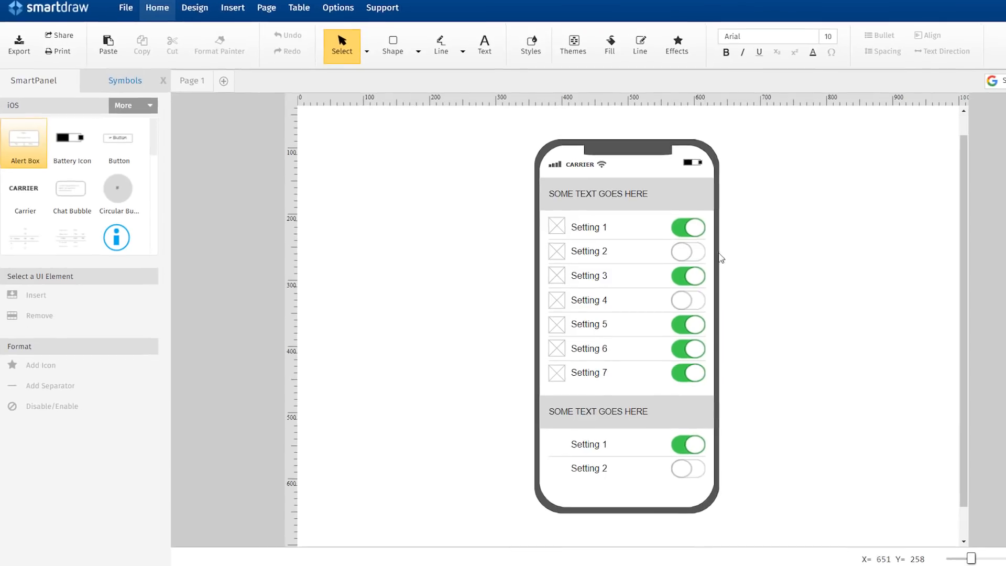
# - Scroll through the infographic template gallery and select the Statistical category
pyautogui.click(632, 296)
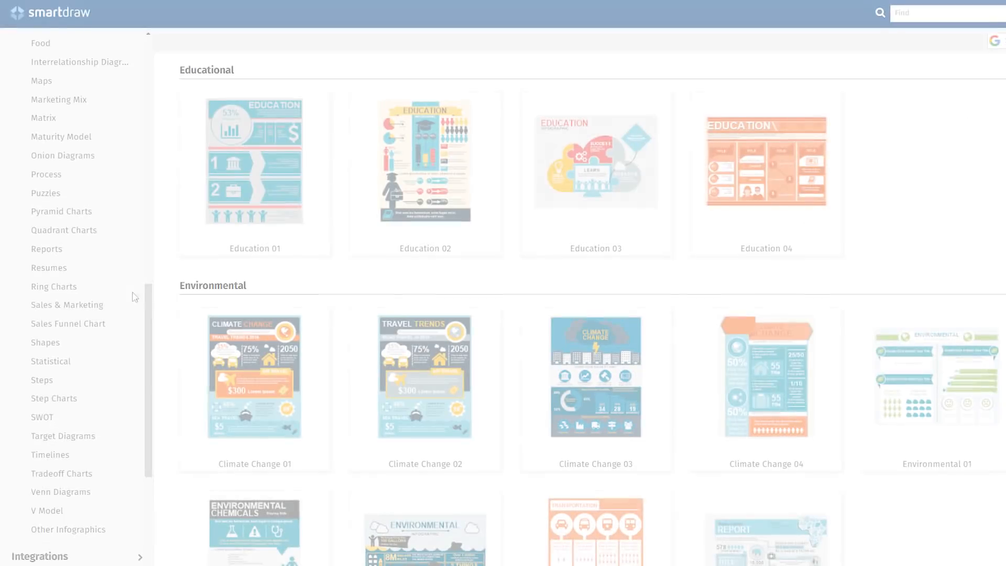
pyautogui.scroll(-3)
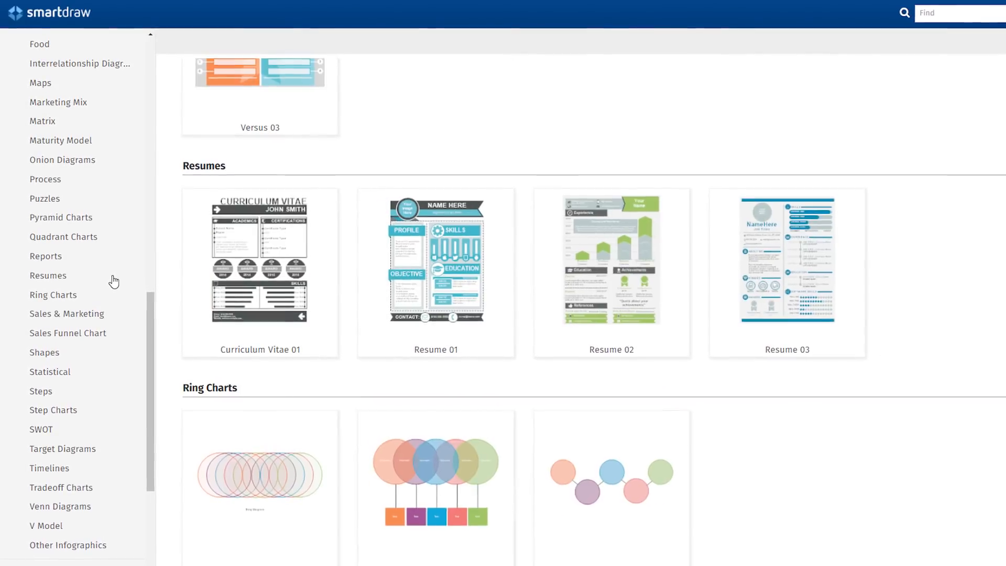
pyautogui.scroll(-3)
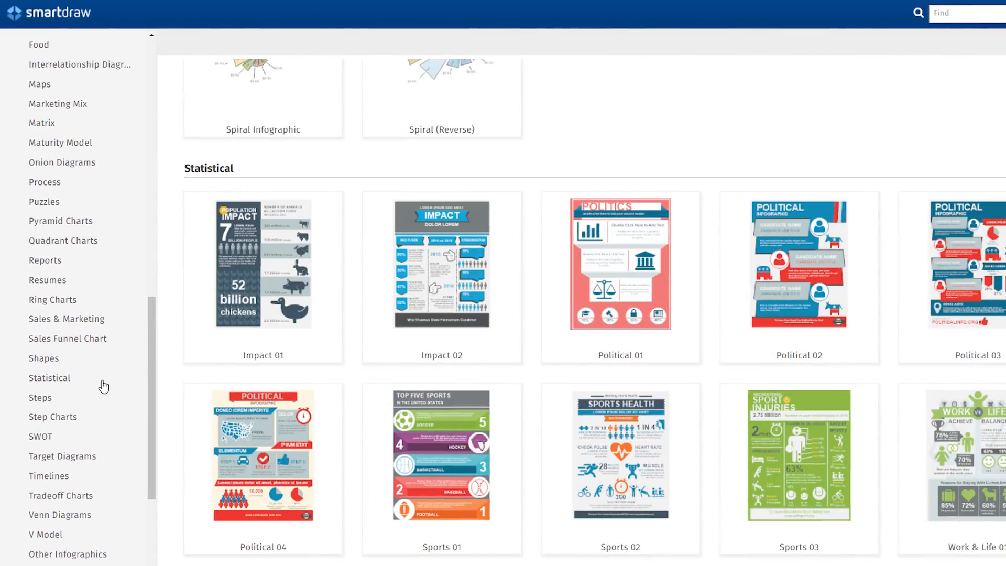
pyautogui.click(787, 18)
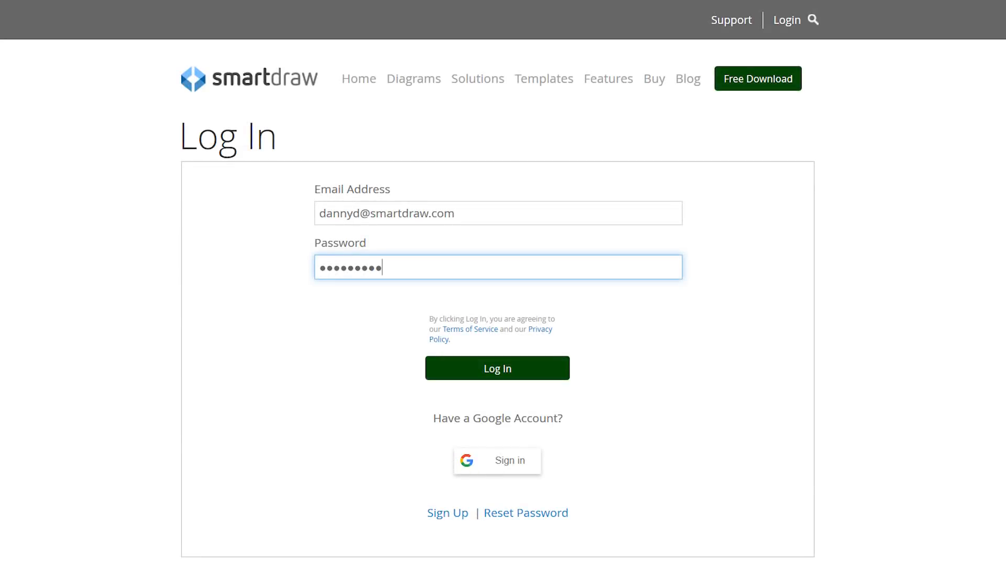
# - Log in with the password and the authenticator app's two-factor code
pyautogui.write('password')
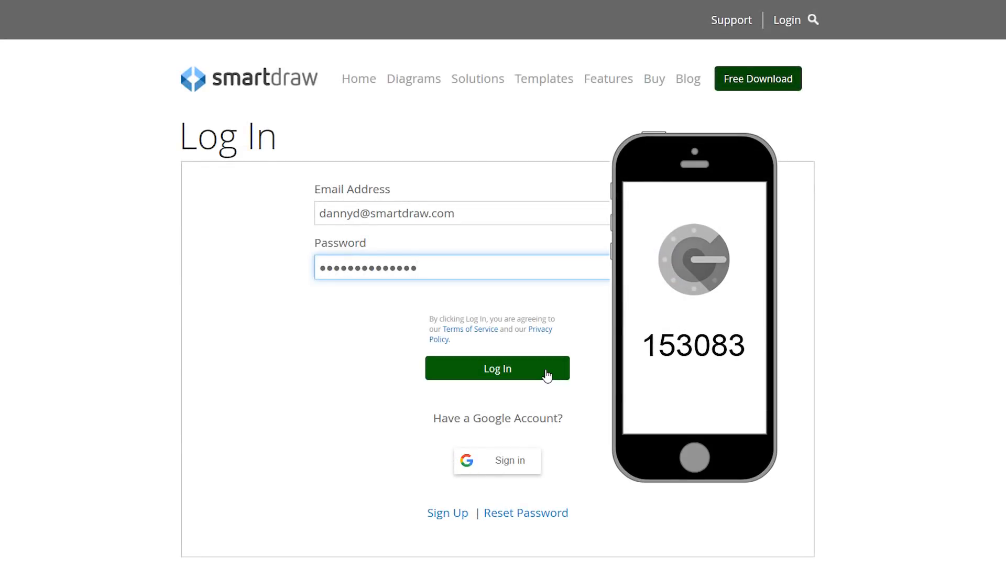
pyautogui.click(497, 368)
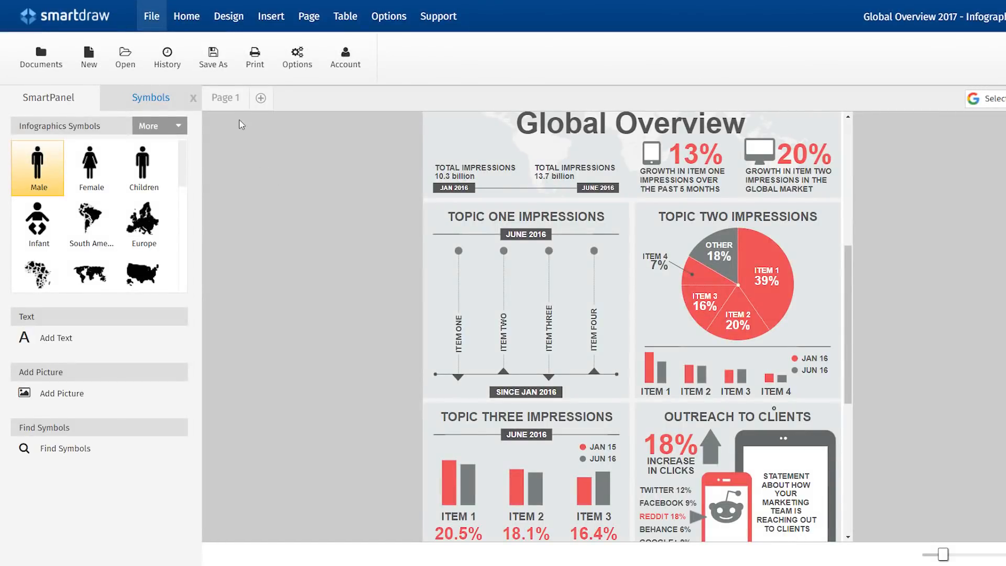
# - Import Workflow Stencils.vssx as a new custom symbol library via the File save/import options
pyautogui.click(213, 56)
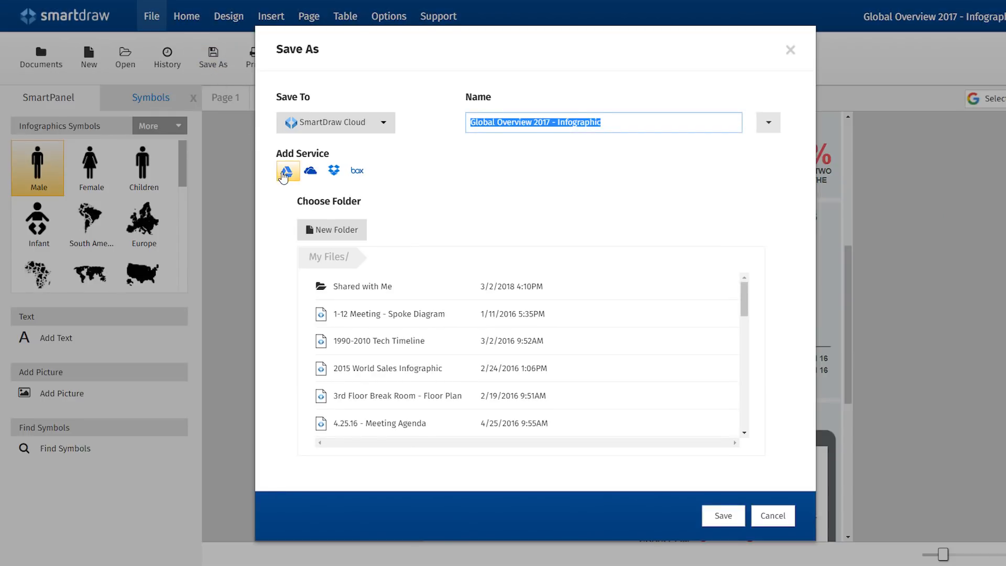
pyautogui.moveTo(356, 171)
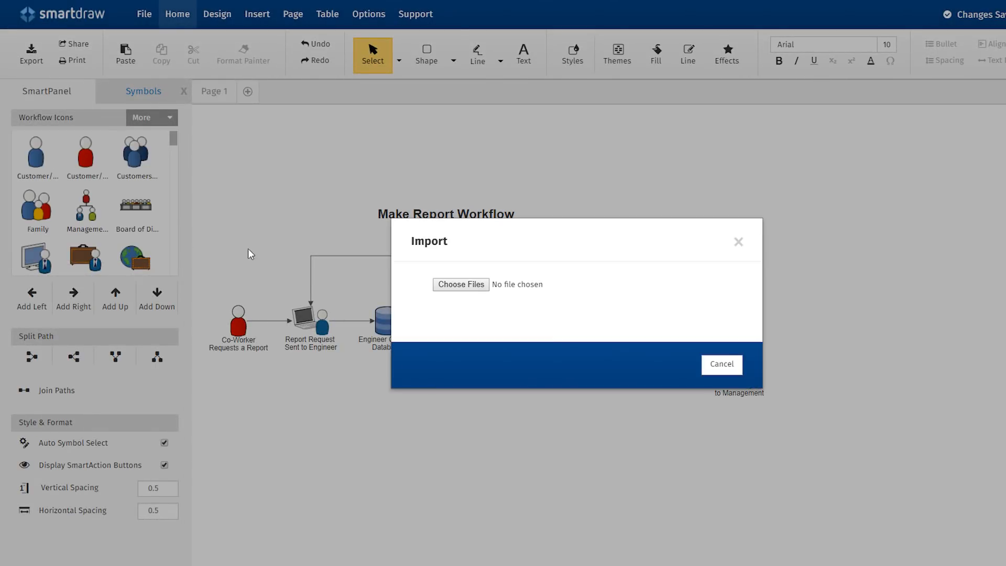
pyautogui.click(461, 284)
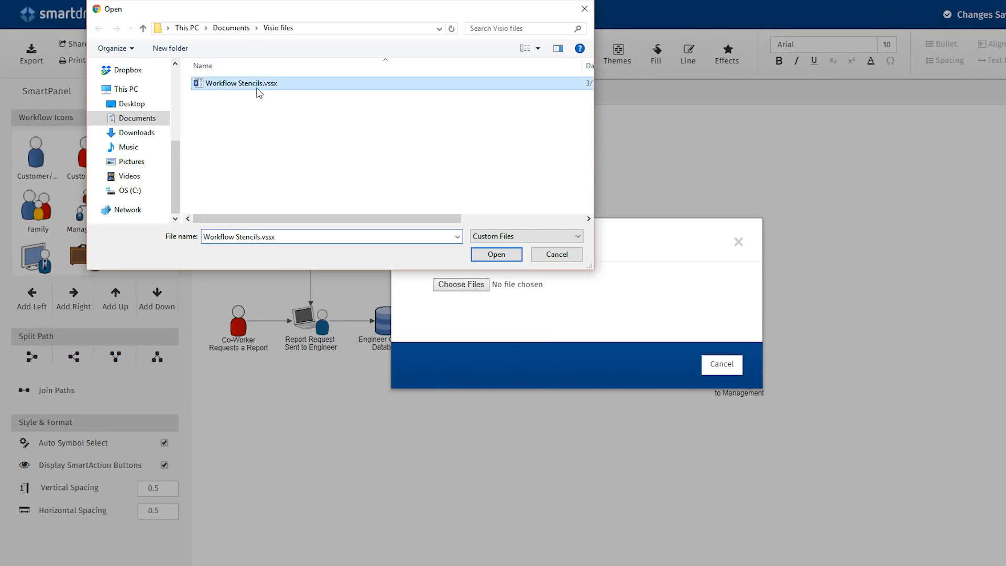
pyautogui.click(495, 254)
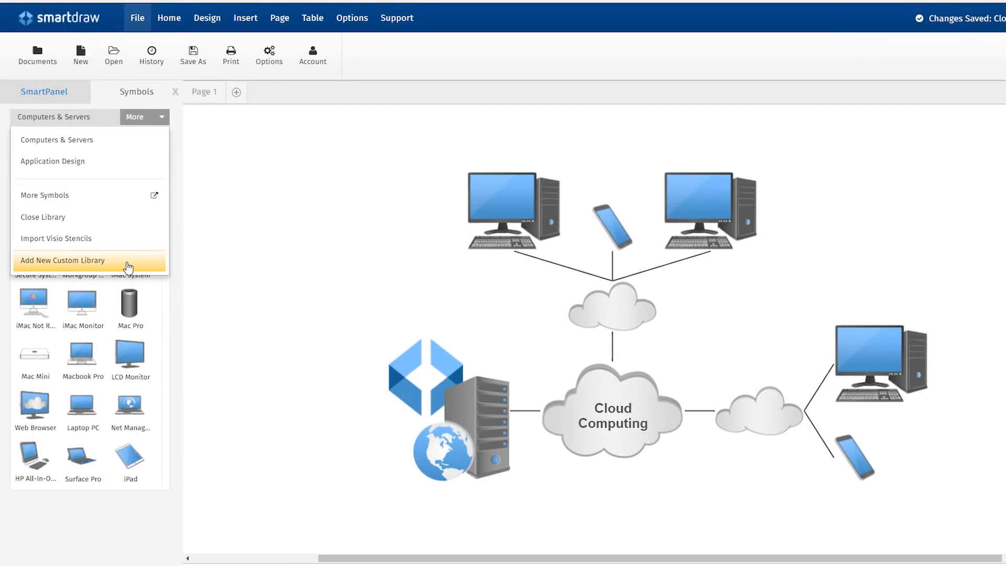
pyautogui.click(63, 260)
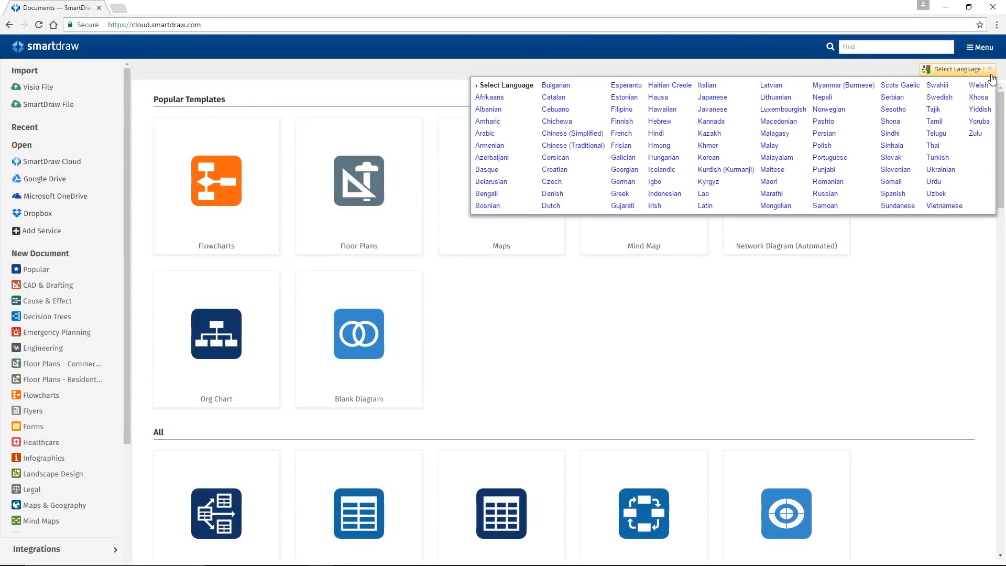
# - Change the display language, then start a new SmartDraw diagram from the Trello Analyze Data card
pyautogui.click(893, 194)
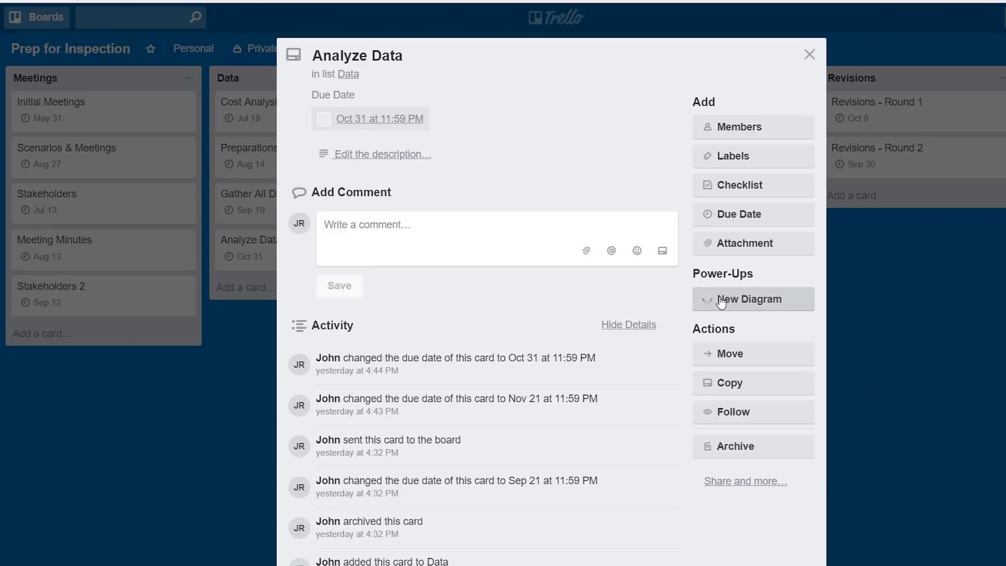
pyautogui.click(753, 299)
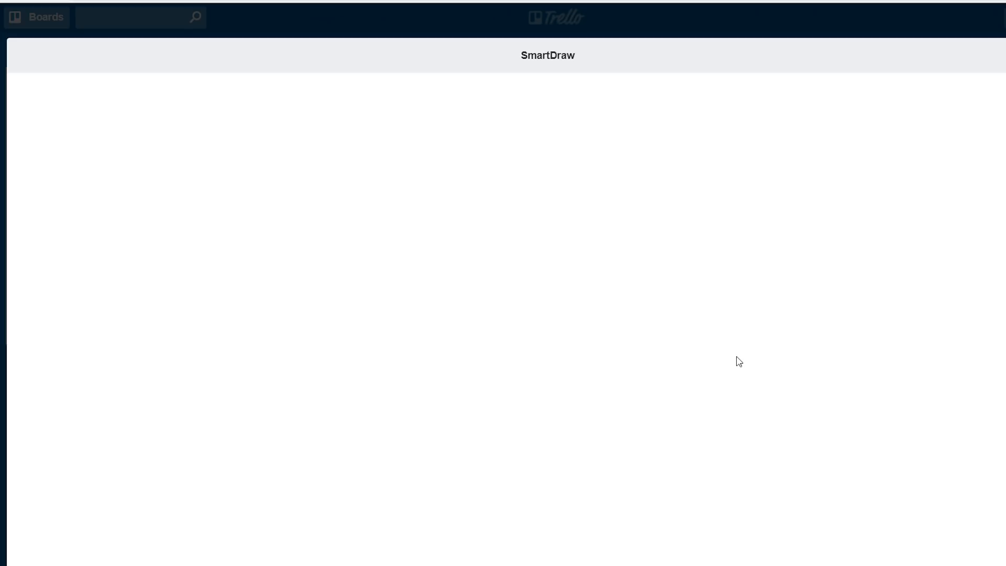